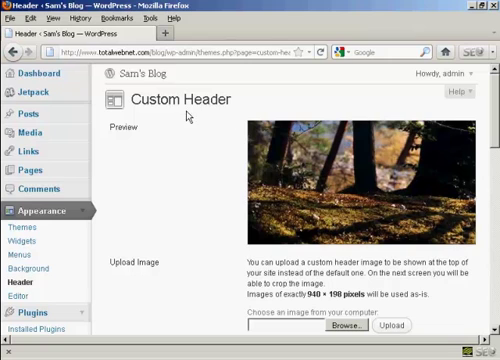
{"action": "scroll", "scroll_direction": "down", "scroll_amount": 3}
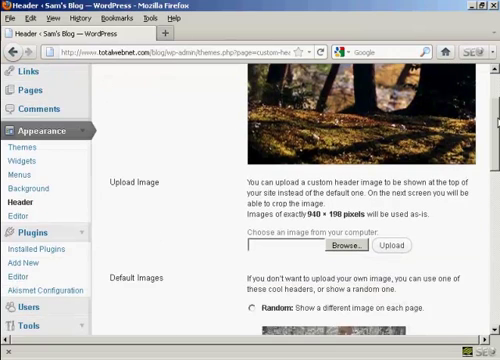
{"action": "scroll", "scroll_direction": "down", "scroll_amount": 3}
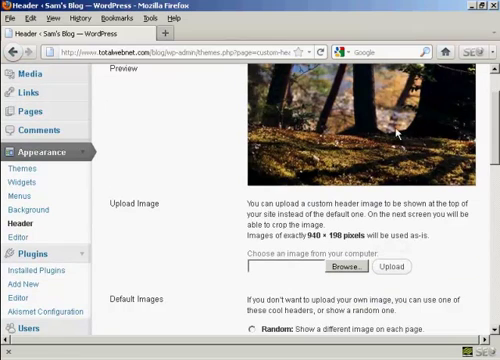
{"action": "scroll", "scroll_direction": "down", "scroll_amount": 3}
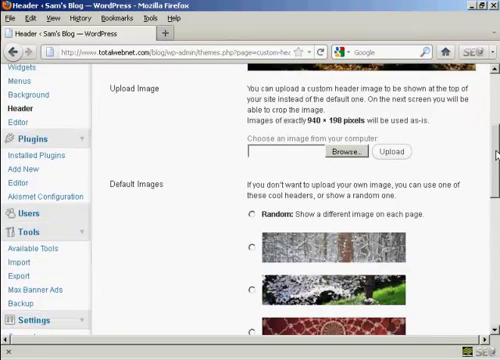
{"action": "scroll", "scroll_direction": "down", "scroll_amount": 3}
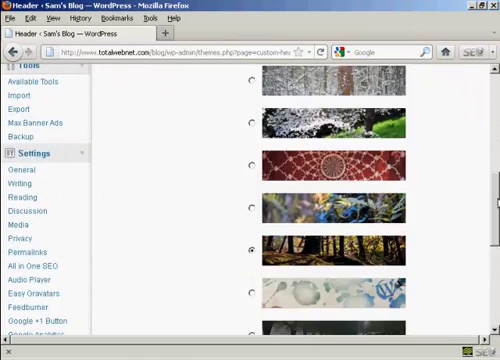
{"action": "scroll", "scroll_direction": "down", "scroll_amount": 3}
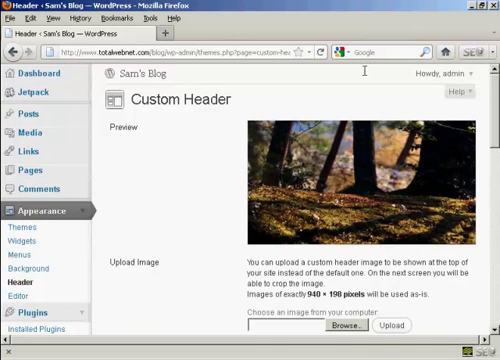
{"action": "mouse_move", "coordinate": [188, 182]}
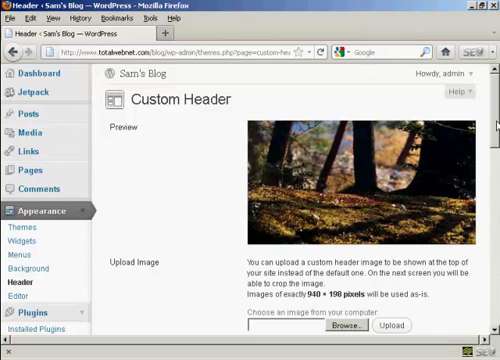
{"action": "scroll", "scroll_direction": "down", "scroll_amount": 3}
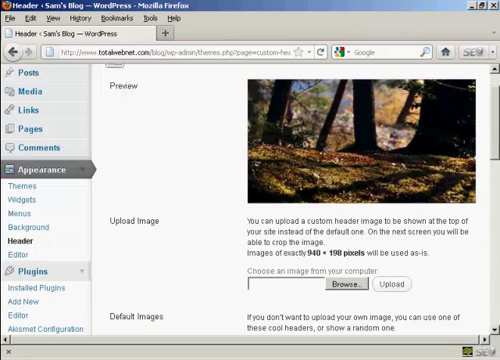
{"action": "mouse_move", "coordinate": [224, 262]}
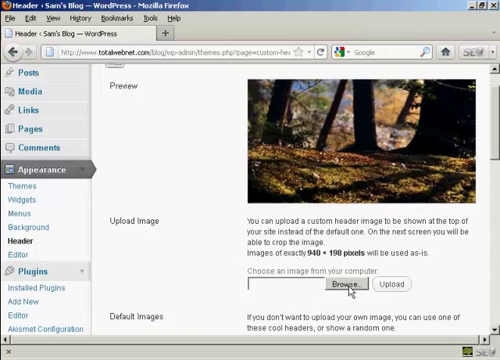
{"action": "mouse_move", "coordinate": [346, 288]}
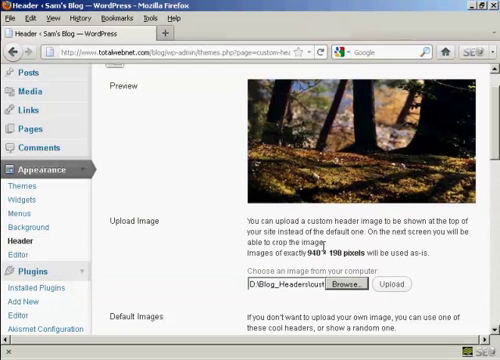
{"action": "mouse_move", "coordinate": [314, 268]}
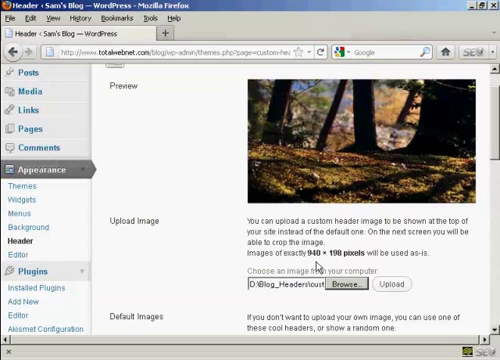
{"action": "mouse_move", "coordinate": [320, 268]}
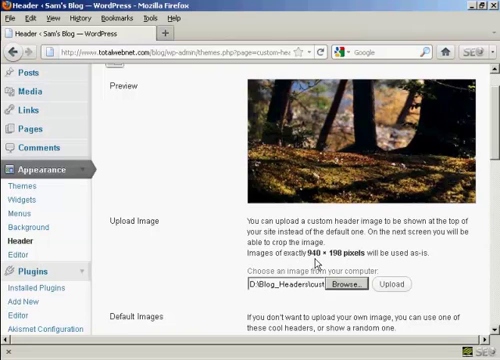
{"action": "mouse_move", "coordinate": [336, 264]}
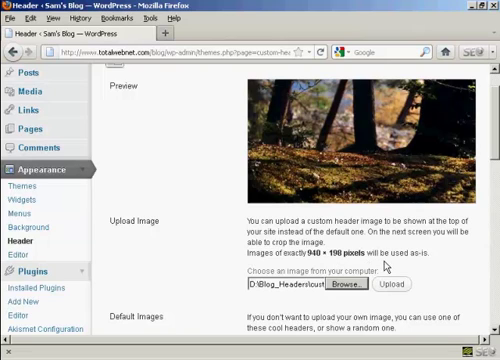
{"action": "mouse_move", "coordinate": [386, 262]}
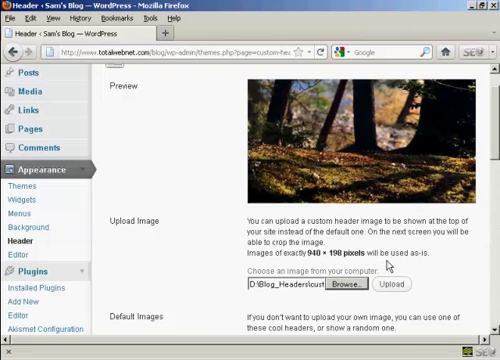